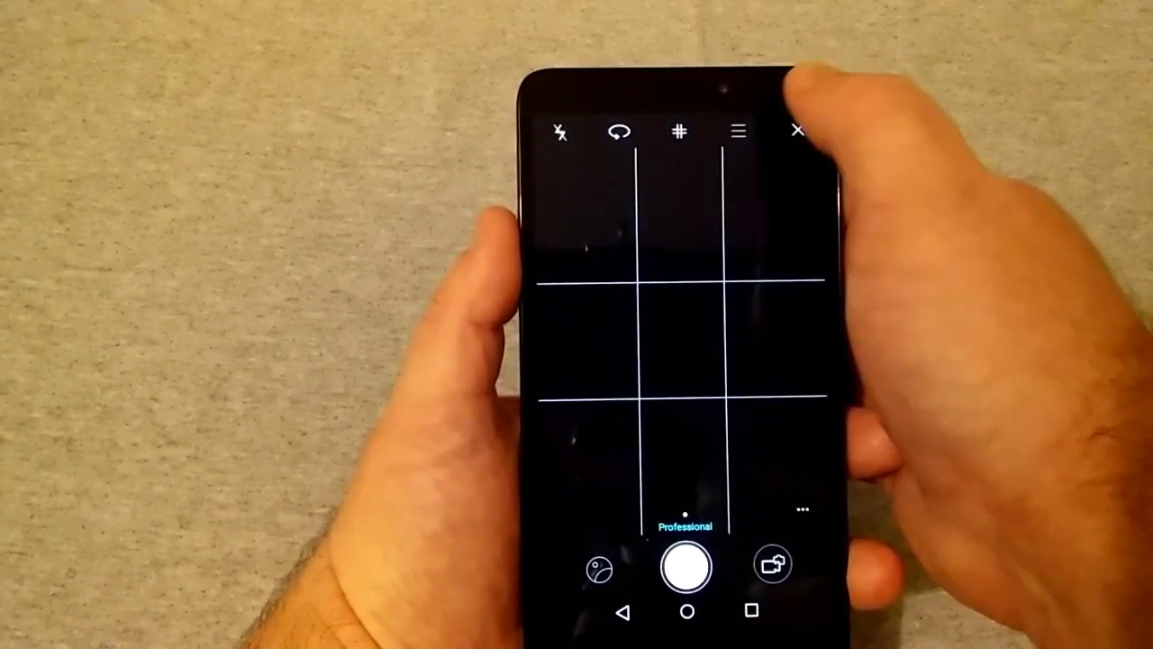
# - Leave the Professional viewfinder via the top menu icon and land on the Settings list
pyautogui.click(739, 133)
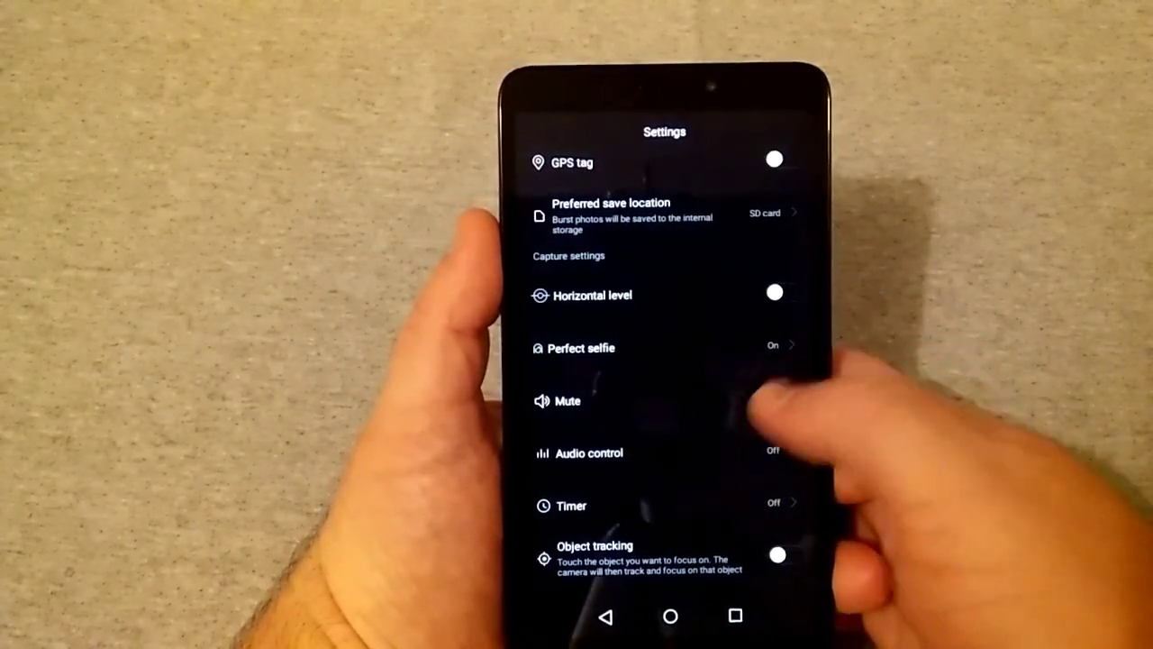
pyautogui.click(589, 453)
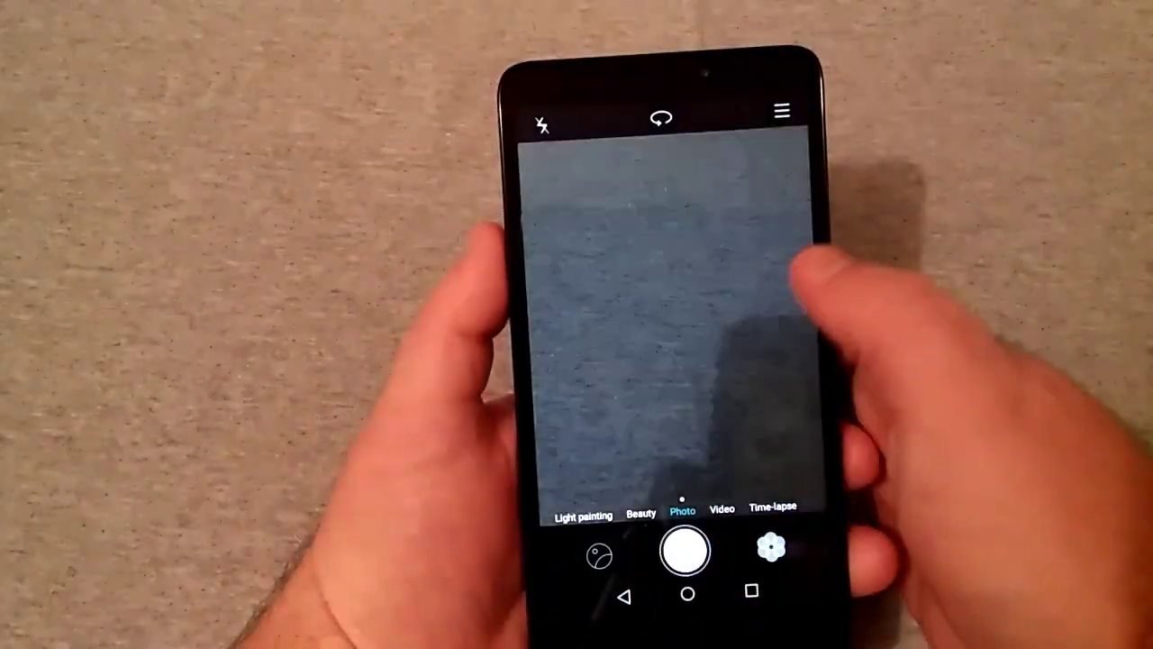
# - Show the shooting-mode grid with Panorama, HDR, Professional, Slow-mo and Good food
pyautogui.click(782, 111)
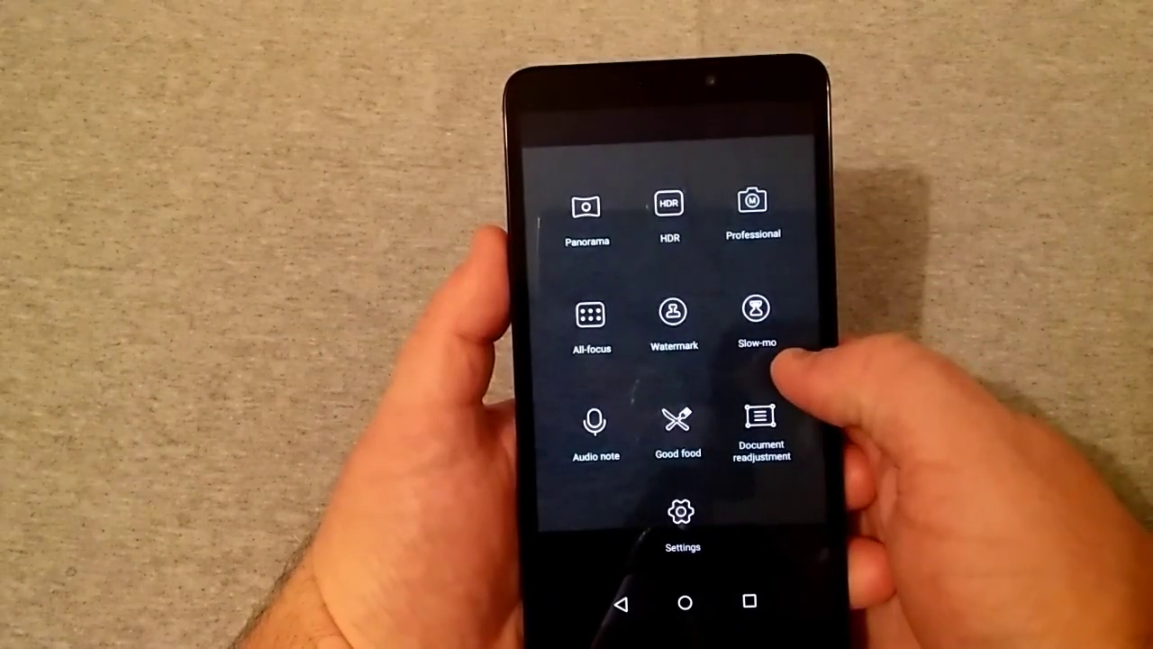
pyautogui.click(750, 320)
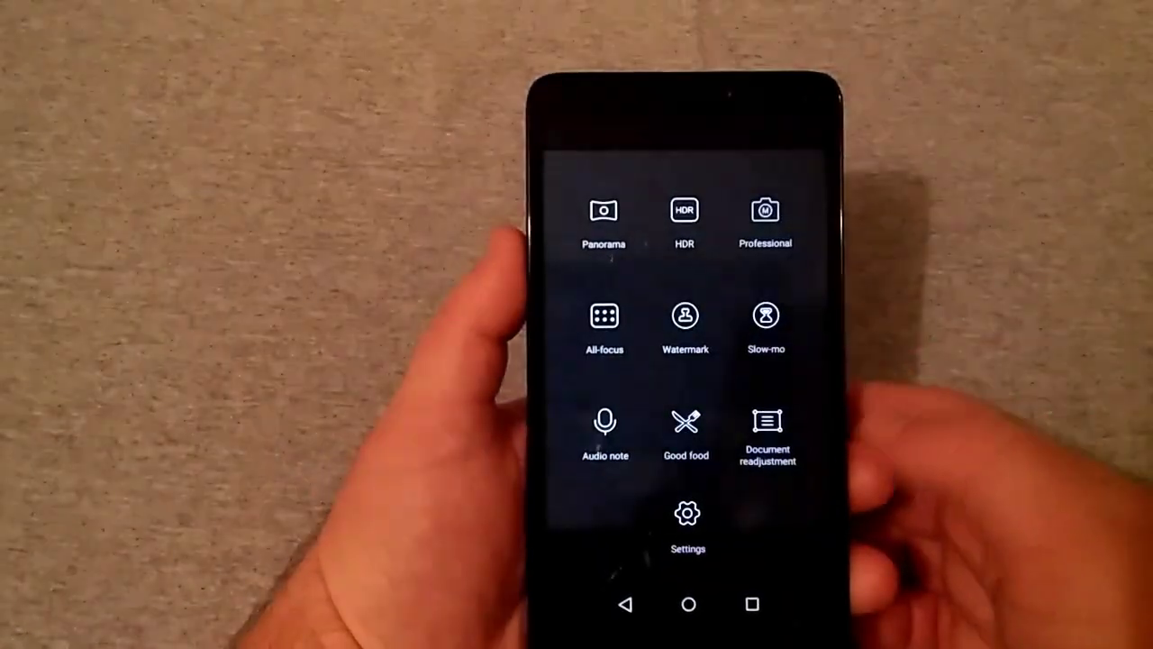
pyautogui.click(687, 515)
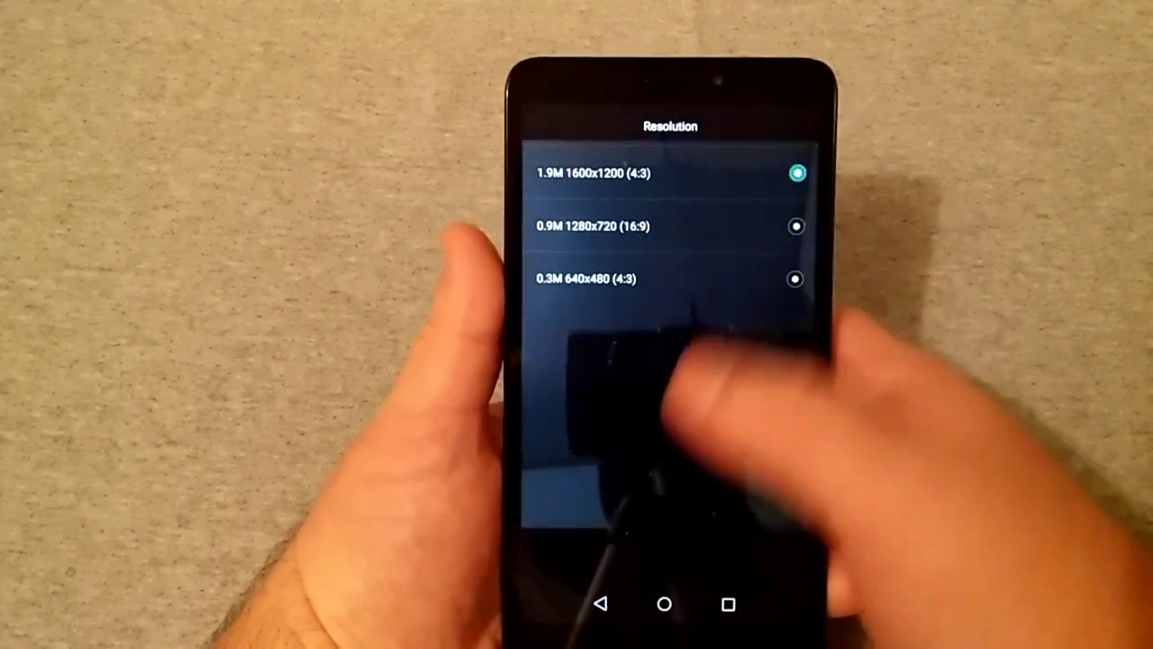
# - Keep the 1.9M 1600x1200 (4:3) photo resolution and return to the Photo viewfinder
pyautogui.click(598, 173)
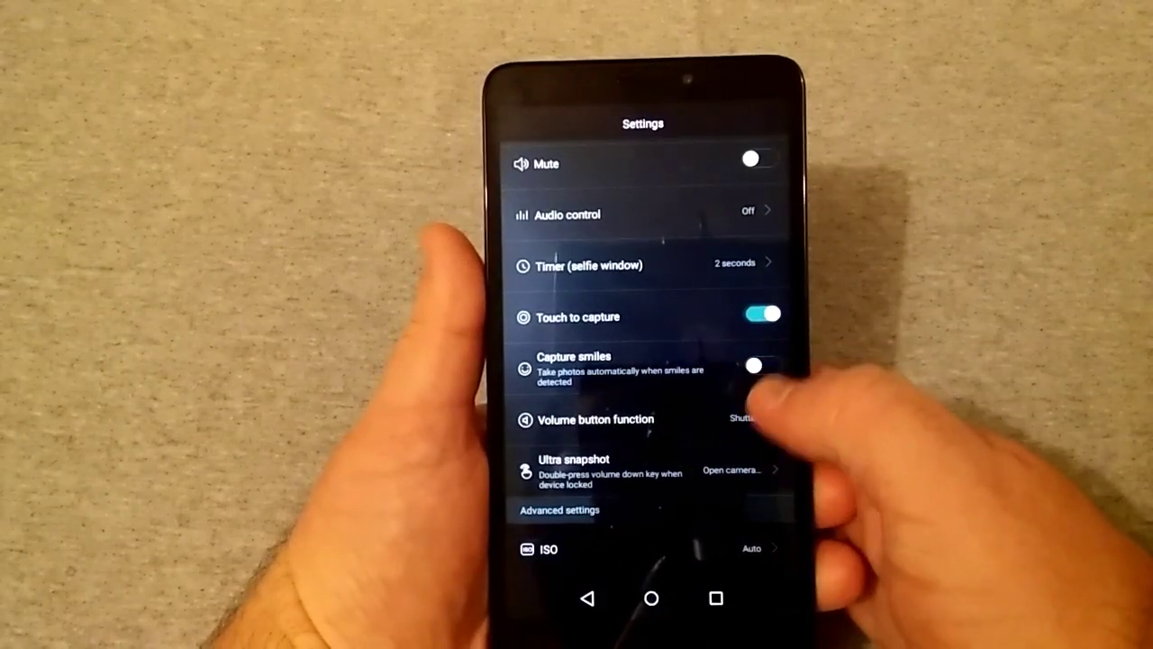
pyautogui.scroll(-3)
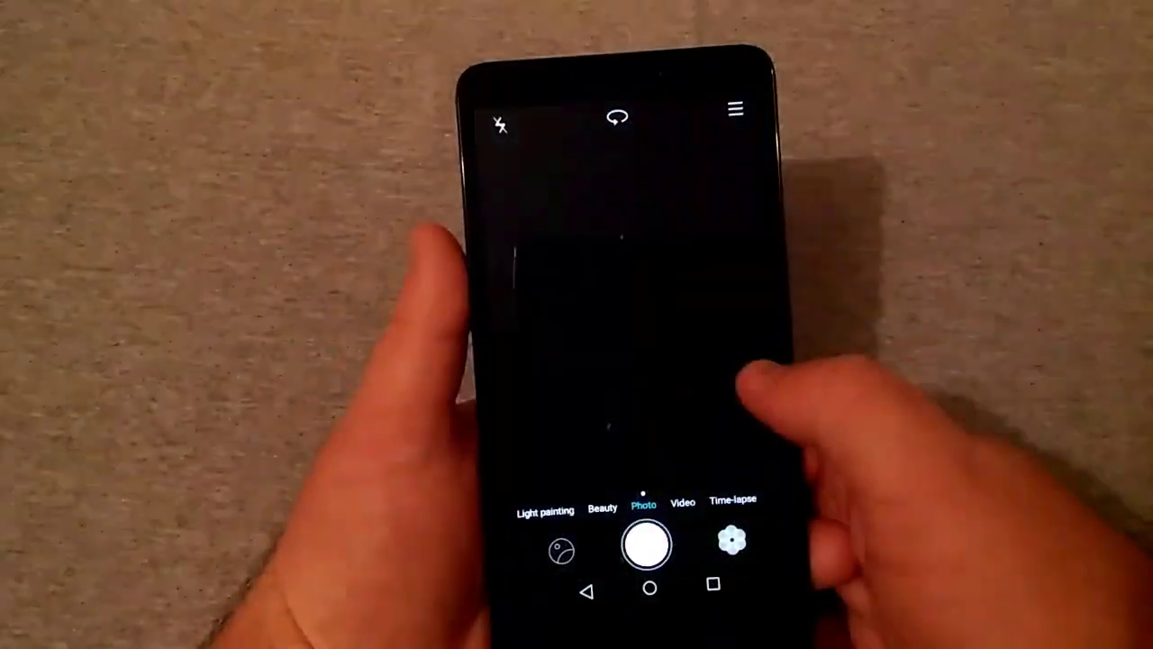
# - Select Beauty in the mode strip so the beauty level slider appears on the viewfinder
pyautogui.click(600, 504)
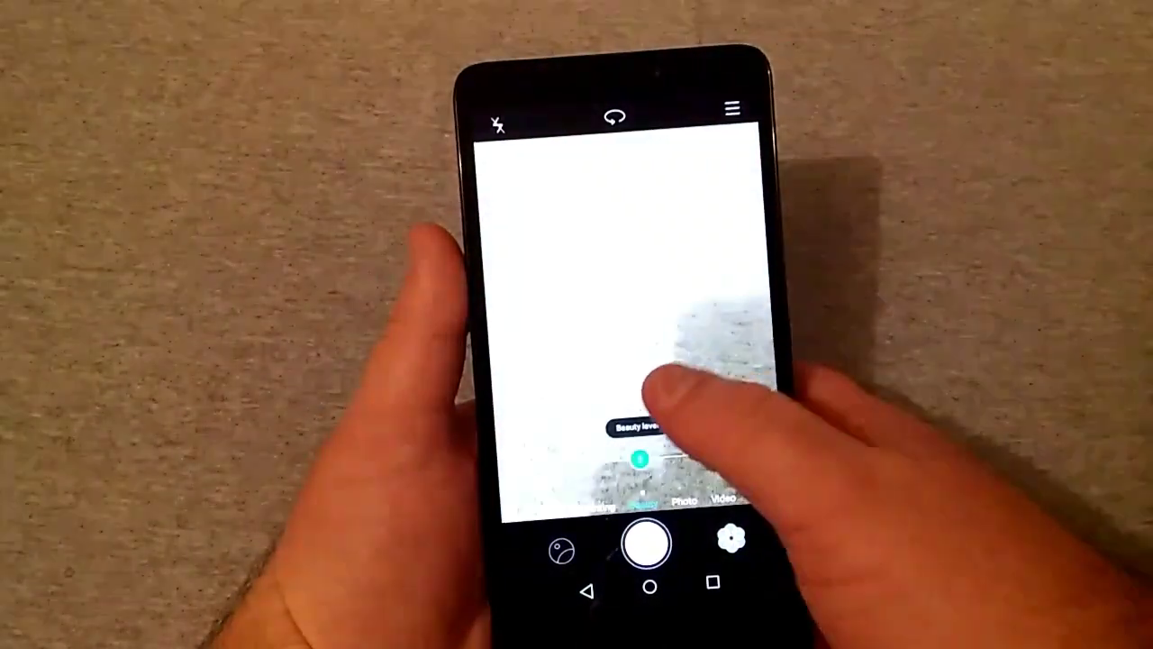